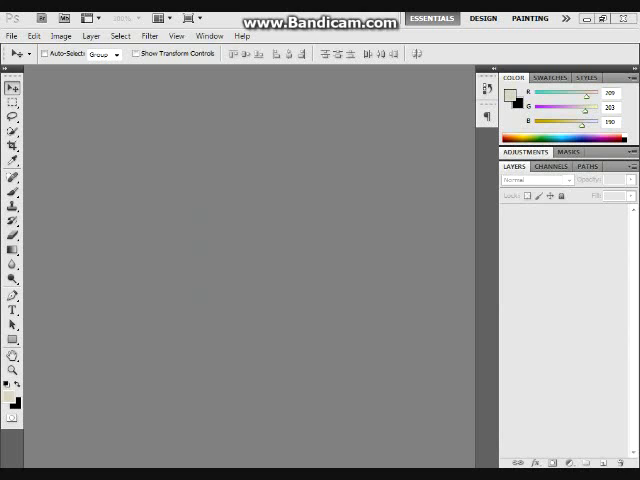
# - Create a new document 1920 pixels wide by 1600 pixels high
pyautogui.click(12, 36)
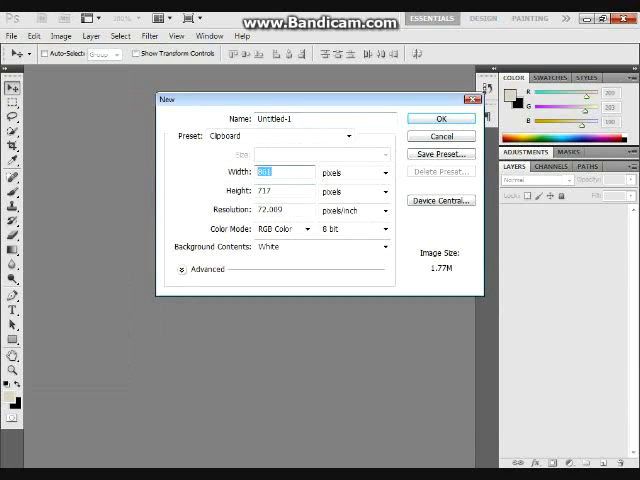
pyautogui.write('1920')
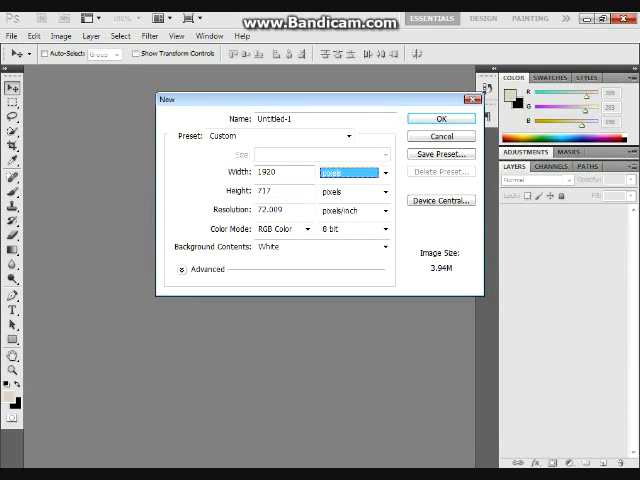
pyautogui.write('1600')
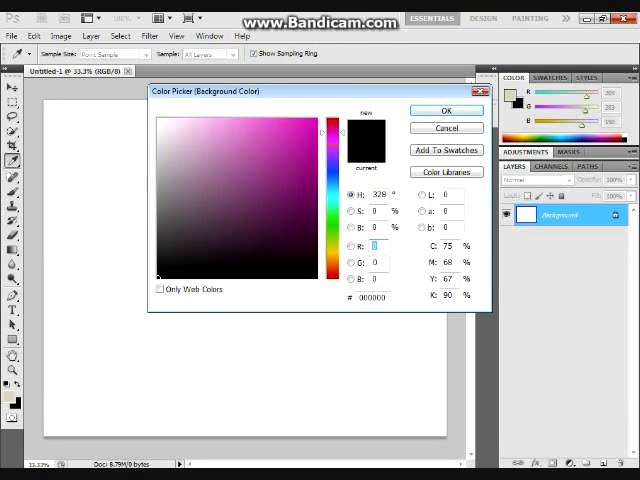
# - Choose a bright magenta shade in the Color Picker for the canvas background
pyautogui.click(220, 240)
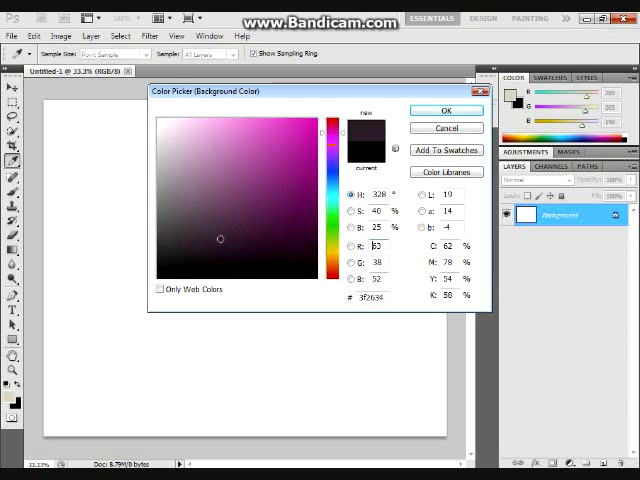
pyautogui.click(284, 136)
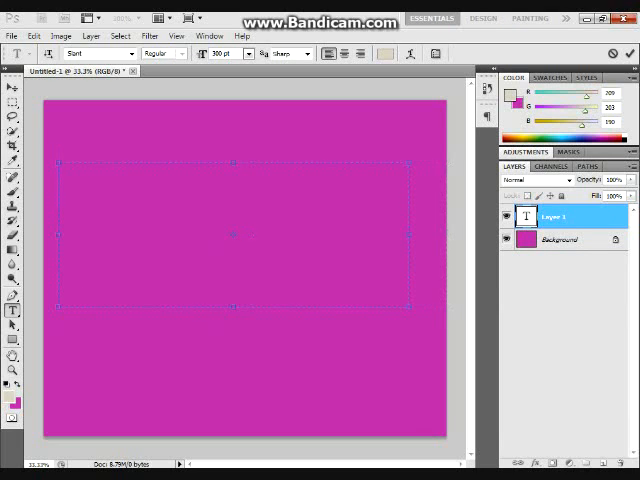
# - Add the text 'BILLY :D' in white lettering across the middle of the canvas
pyautogui.write('BILLY')
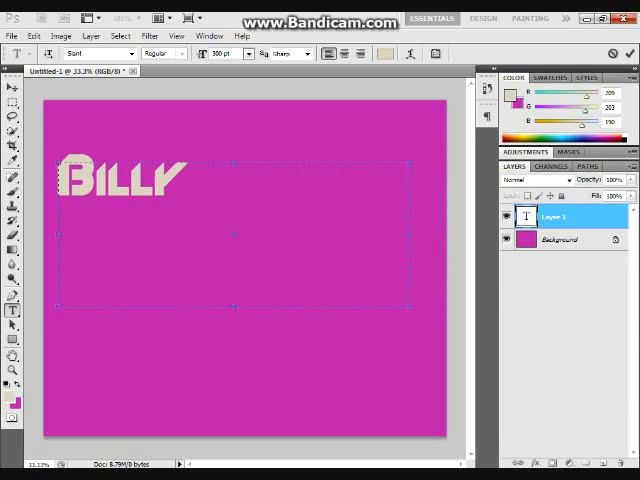
pyautogui.write(':D')
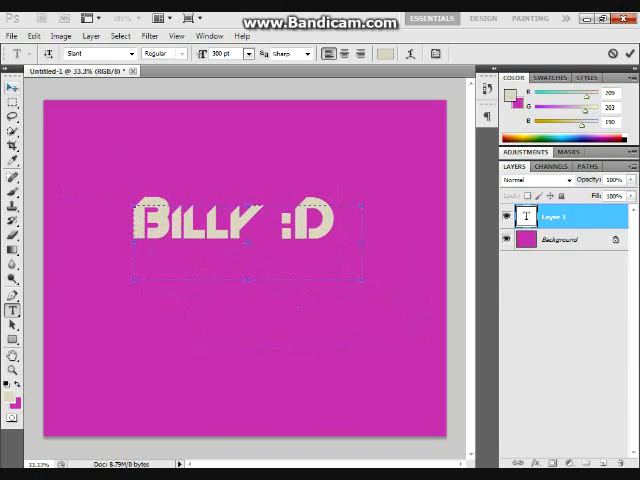
pyautogui.click(12, 36)
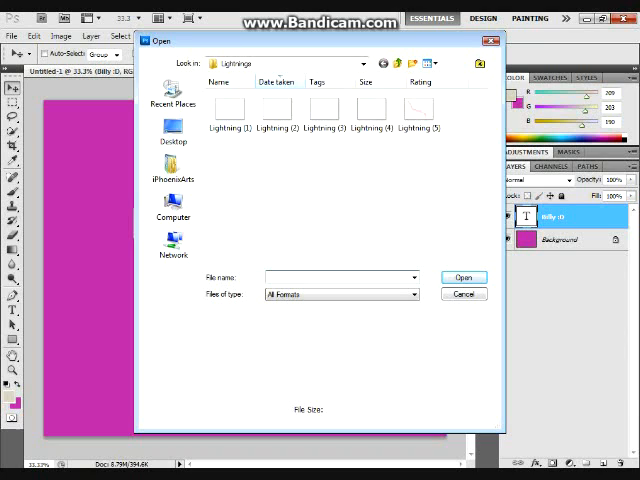
# - Open the Lightning (8) image to place behind the Billy :D text
pyautogui.click(372, 110)
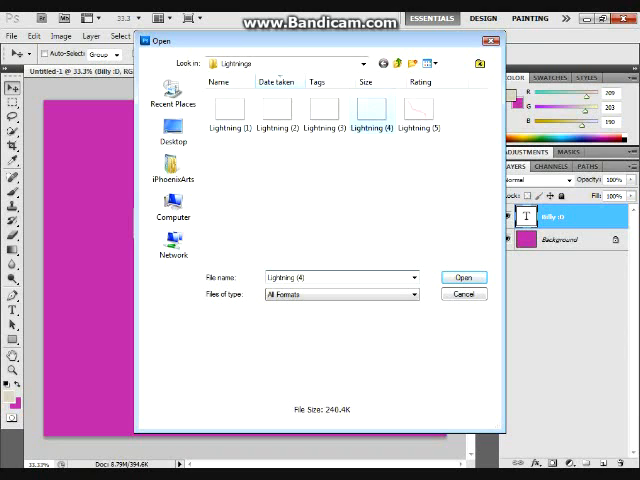
pyautogui.click(464, 292)
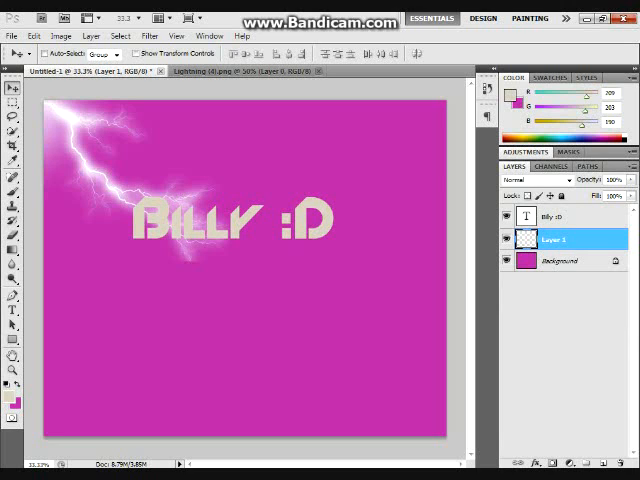
# - Apply a Gradient Overlay using the Blue, Yellow, Blue preset to the lightning layer
pyautogui.doubleClick(556, 240)
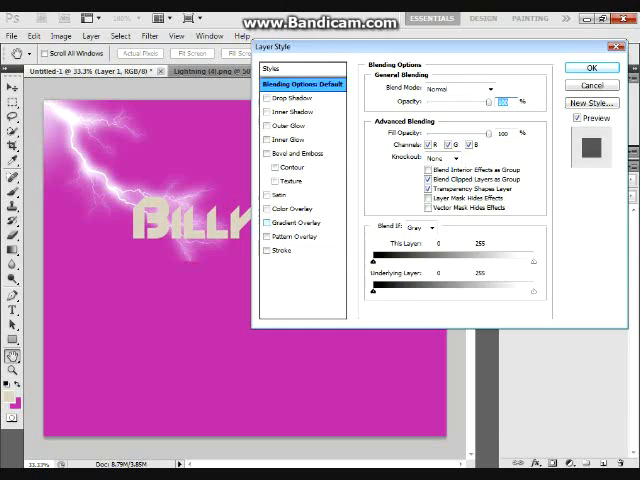
pyautogui.click(296, 222)
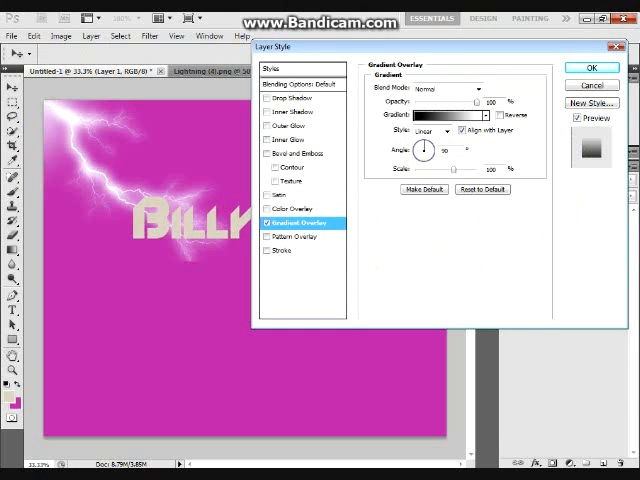
pyautogui.click(440, 116)
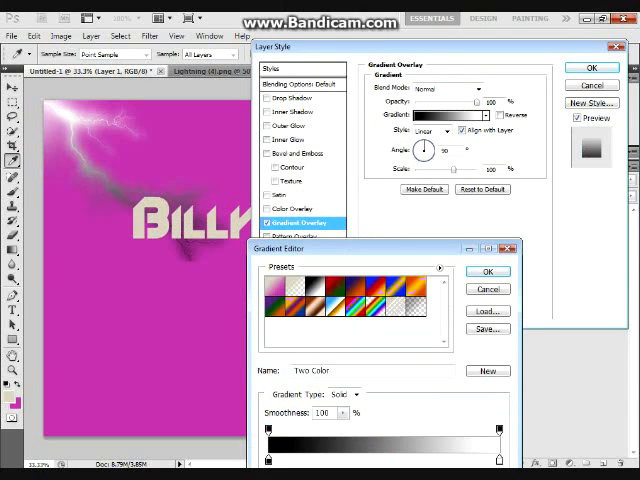
pyautogui.click(290, 290)
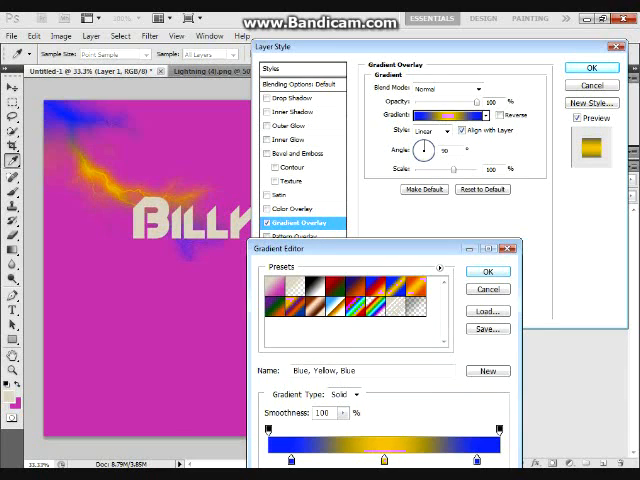